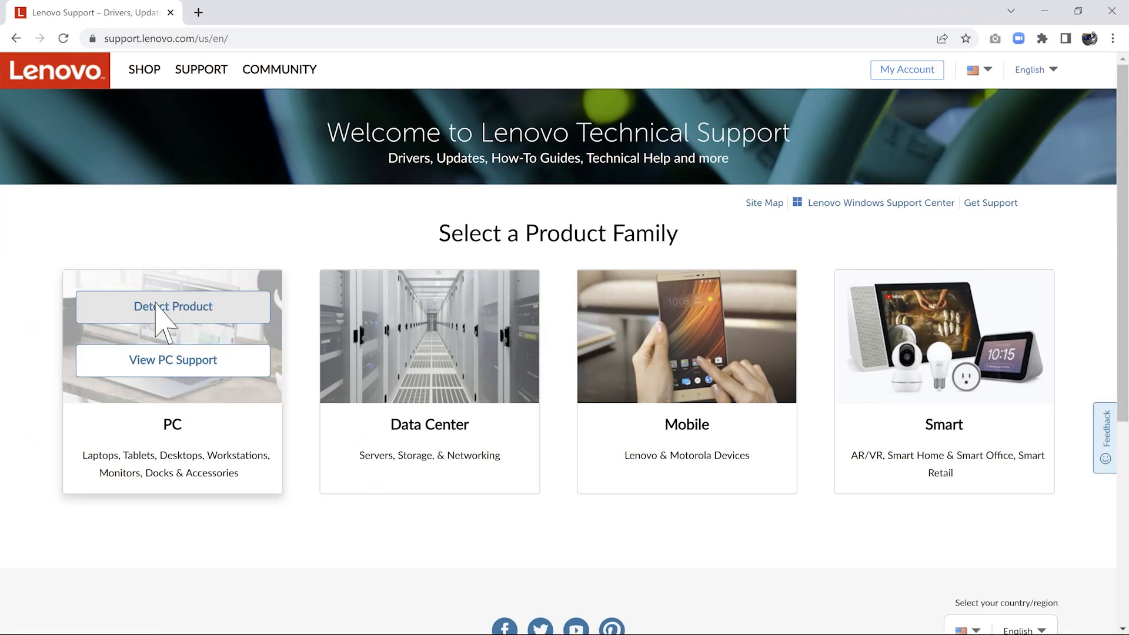
Detect this PC automatically to reach the Flex 5-15ITL05 product home page.
click(172, 306)
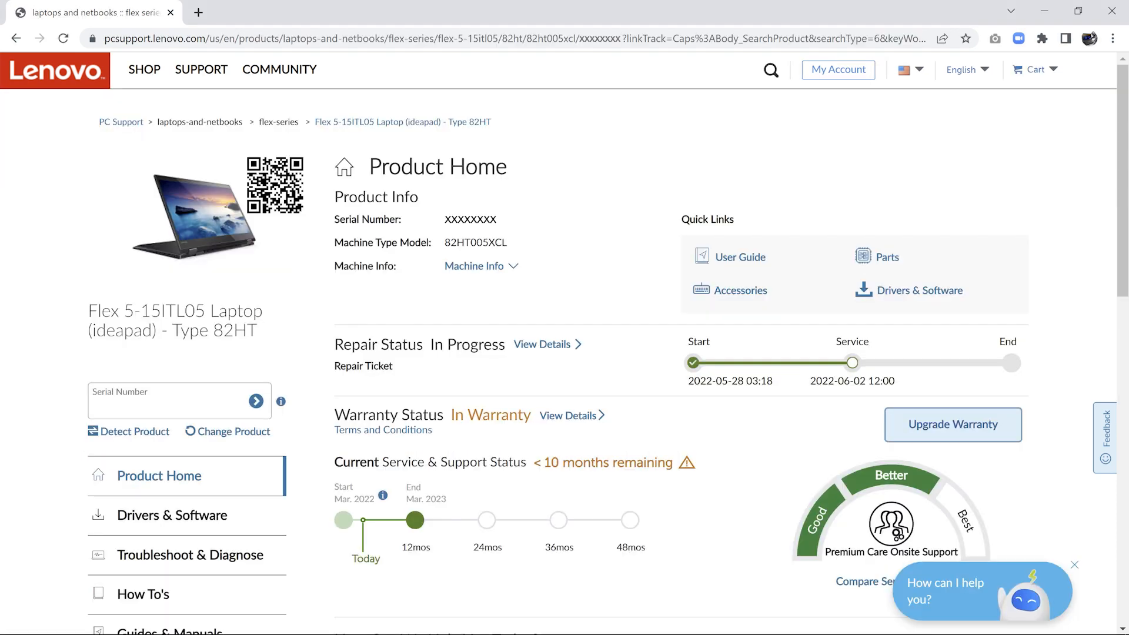
Browse the custom troubleshooters, then show the Flex 5's popular how-to topics (battery, BIOS, networking).
click(190, 554)
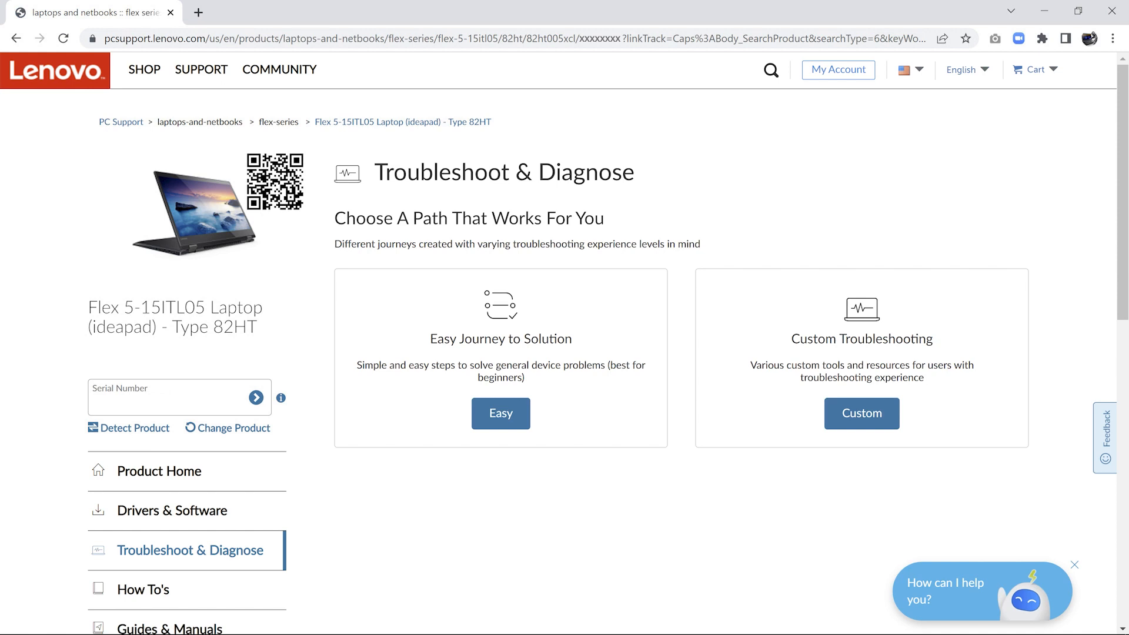
click(501, 413)
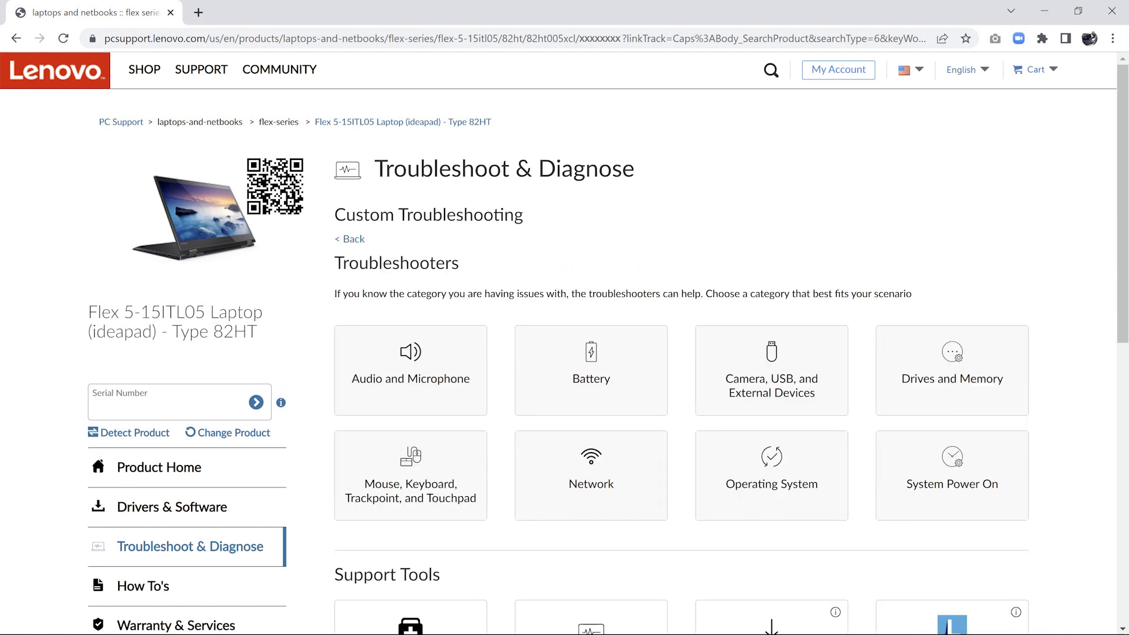
click(142, 586)
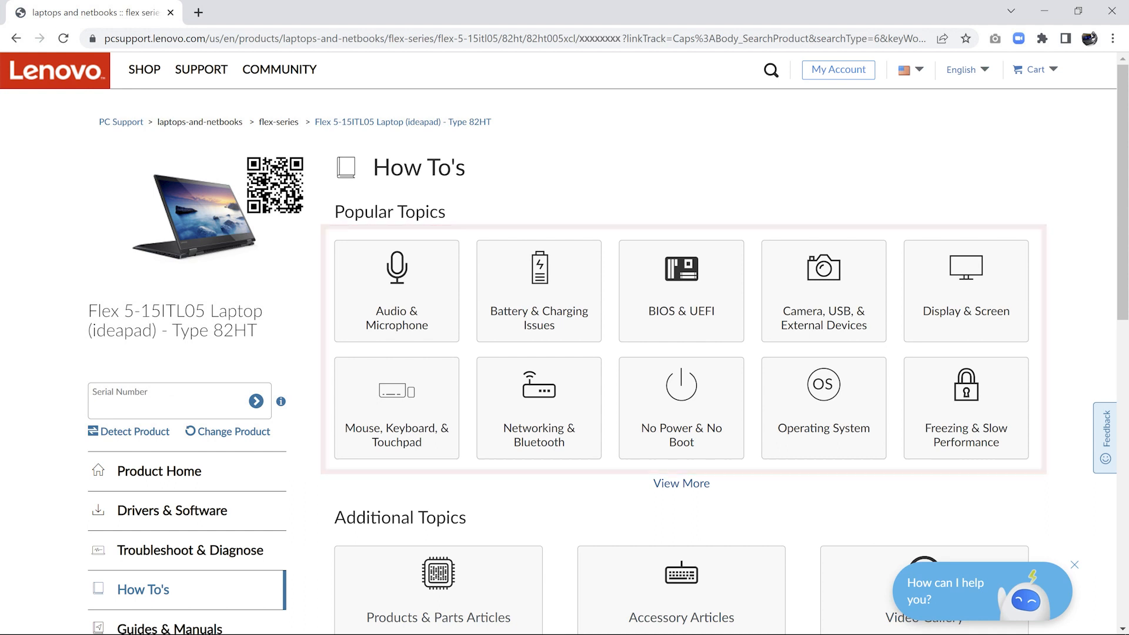
Review the in-progress repair ticket details and start a chat with the virtual assistant.
click(538, 291)
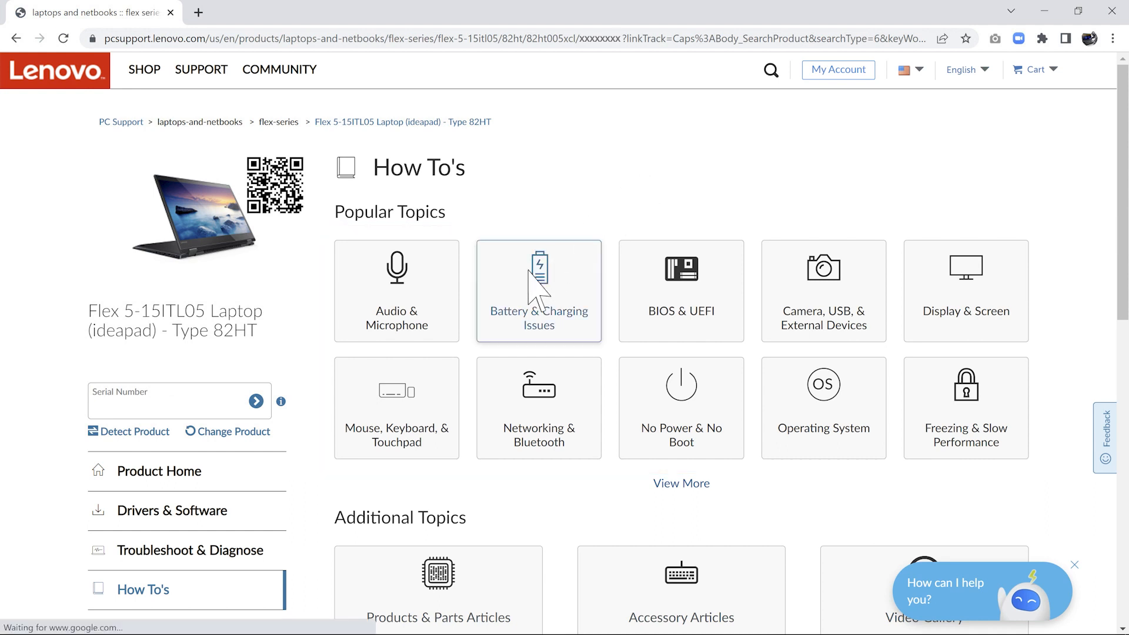
click(538, 292)
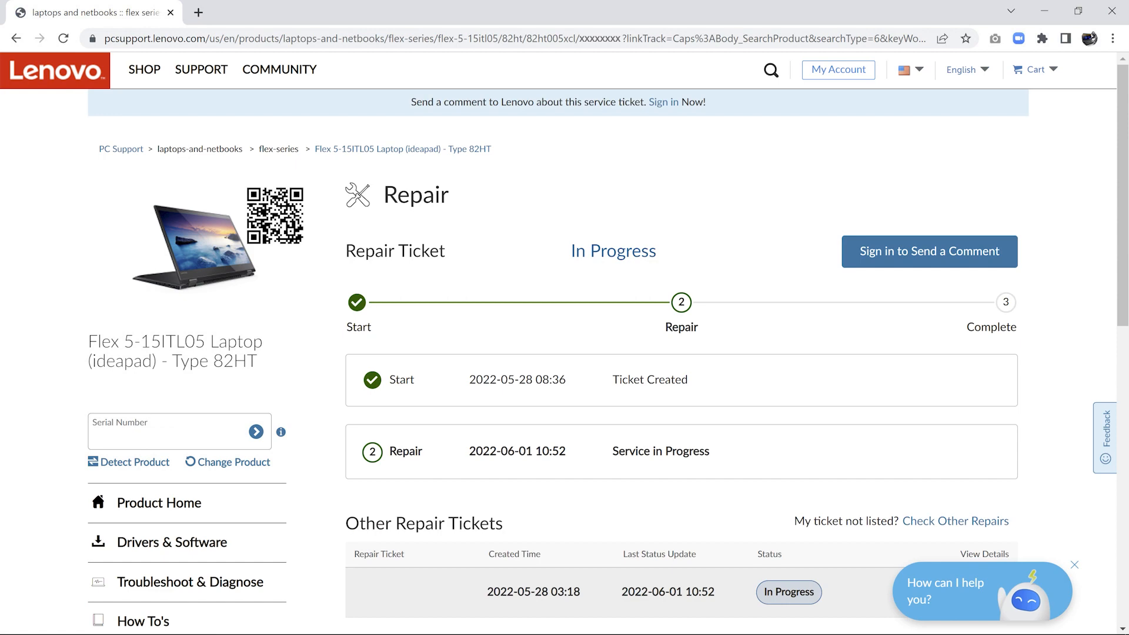
click(158, 502)
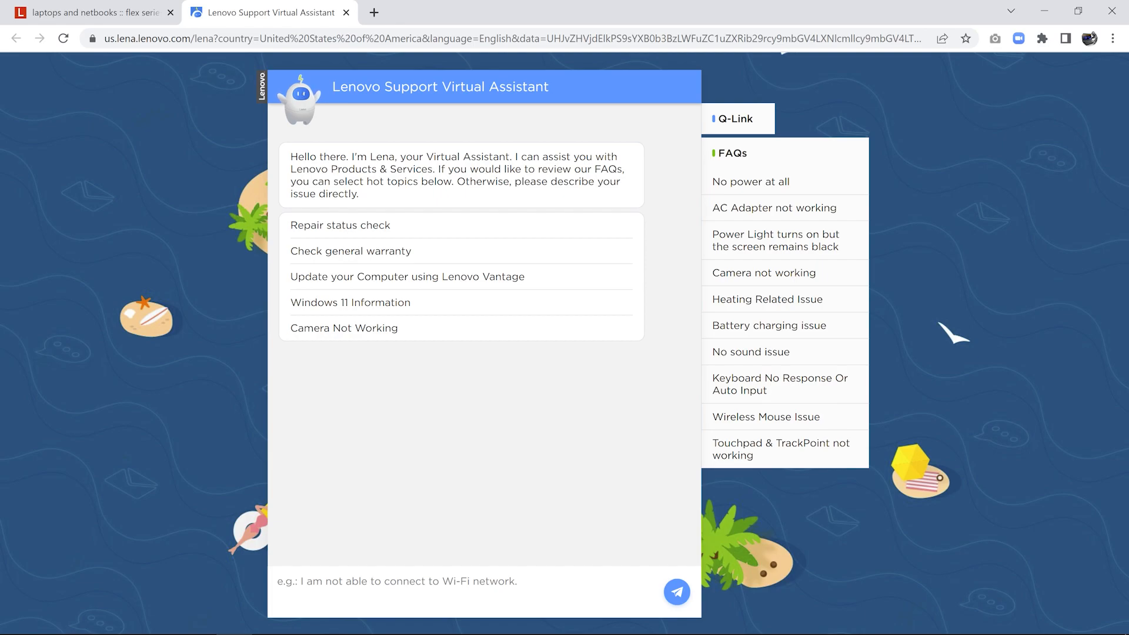
Check the laptop's warranty and service level, then reach Automatic Driver Update.
click(86, 12)
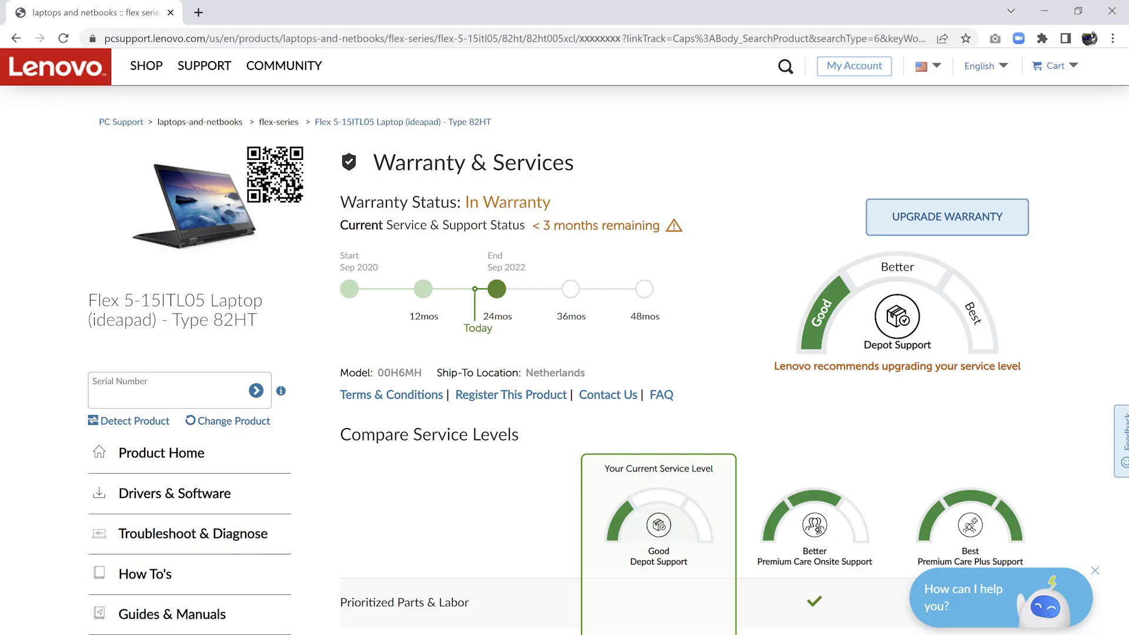
click(173, 499)
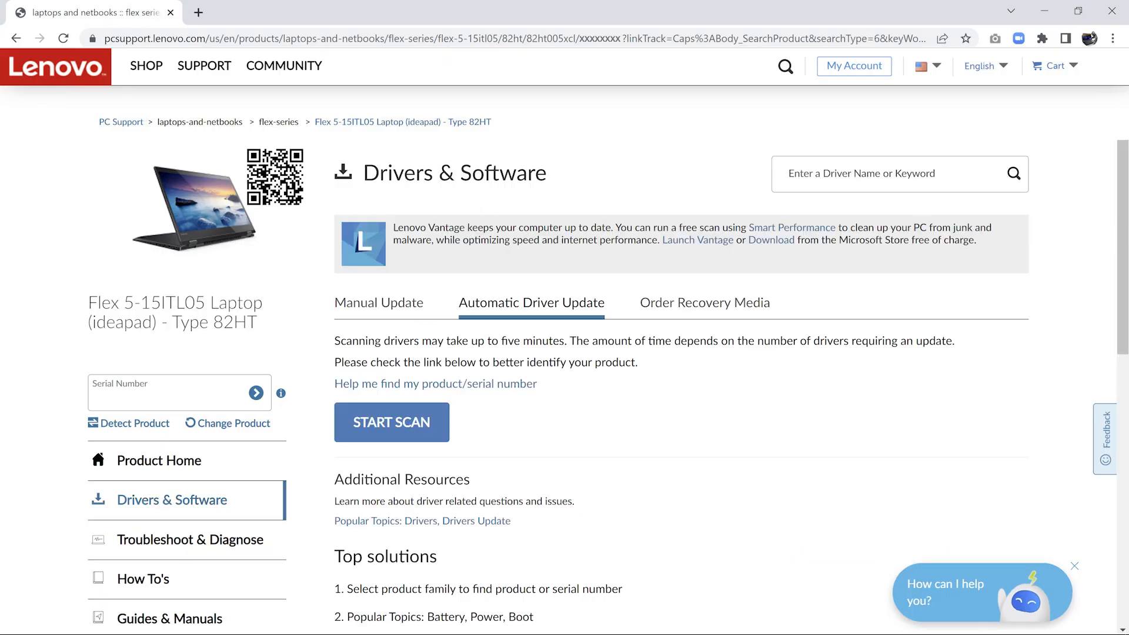